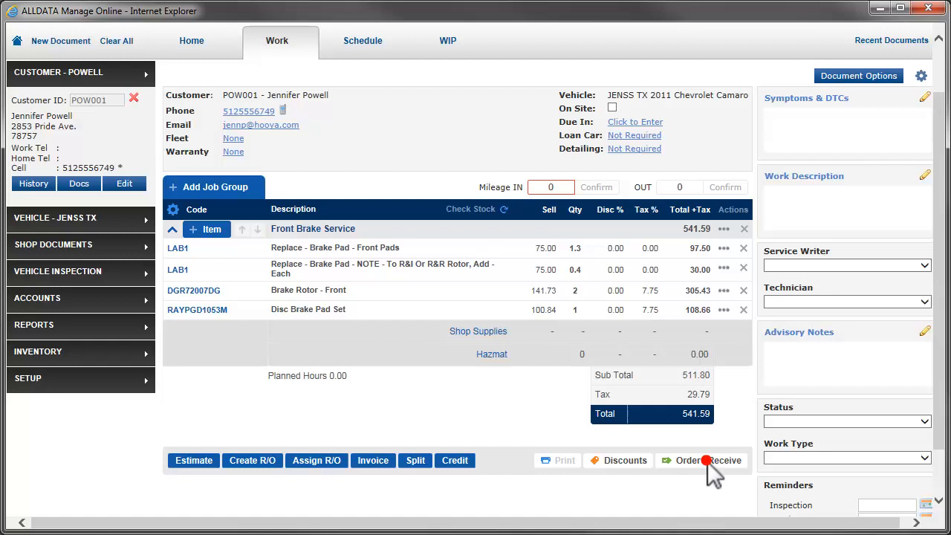
# Step: Start Order/Receive for the repair order's front brake parts from the Work tab
pyautogui.click(686, 460)
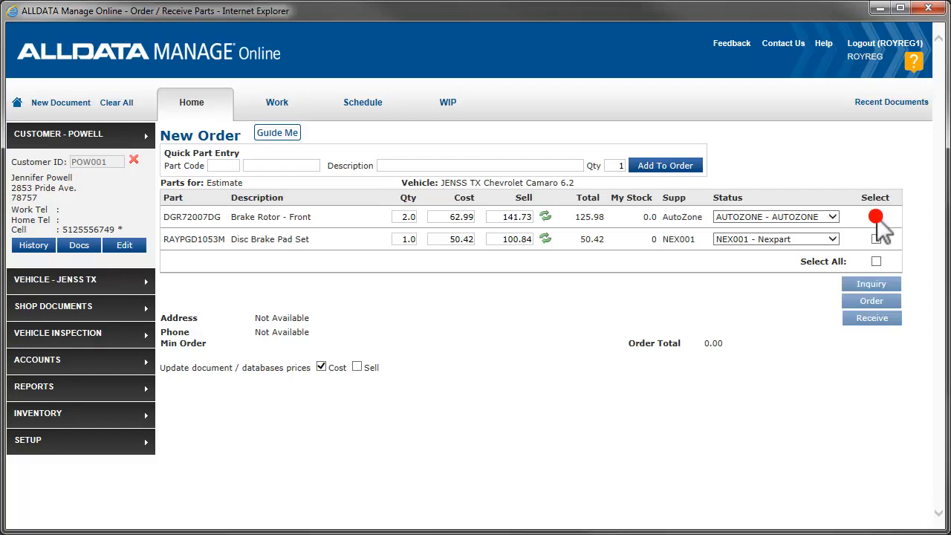
# Step: Select the DGR72007DG brake rotor and order it from AutoZone for 125.98
pyautogui.click(876, 217)
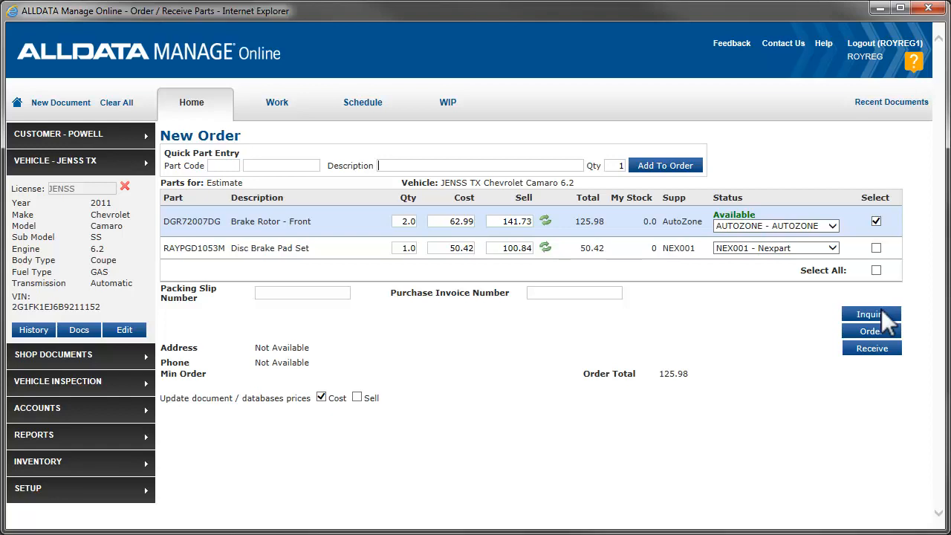
pyautogui.click(871, 330)
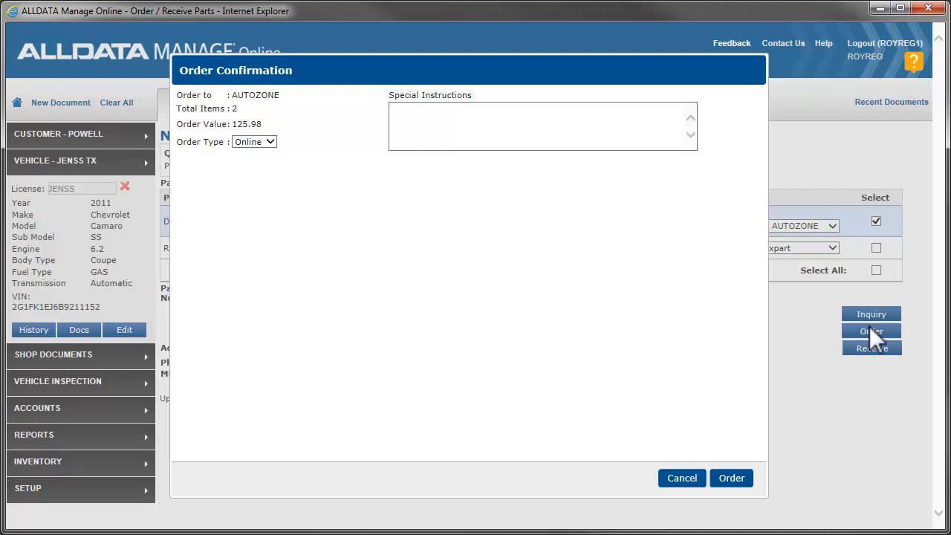
pyautogui.moveTo(279, 151)
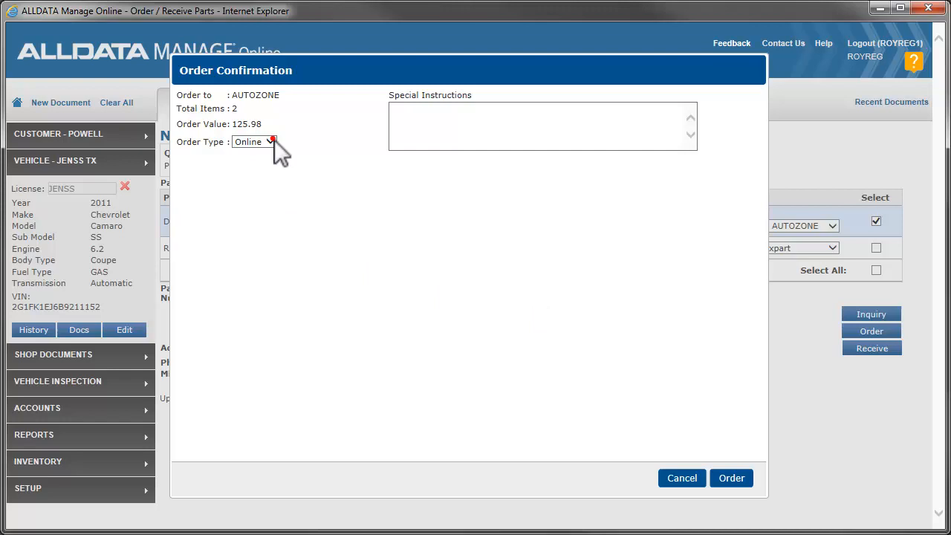
# Step: Confirm Online as the order type and place the AutoZone rotor order as P001044
pyautogui.click(273, 143)
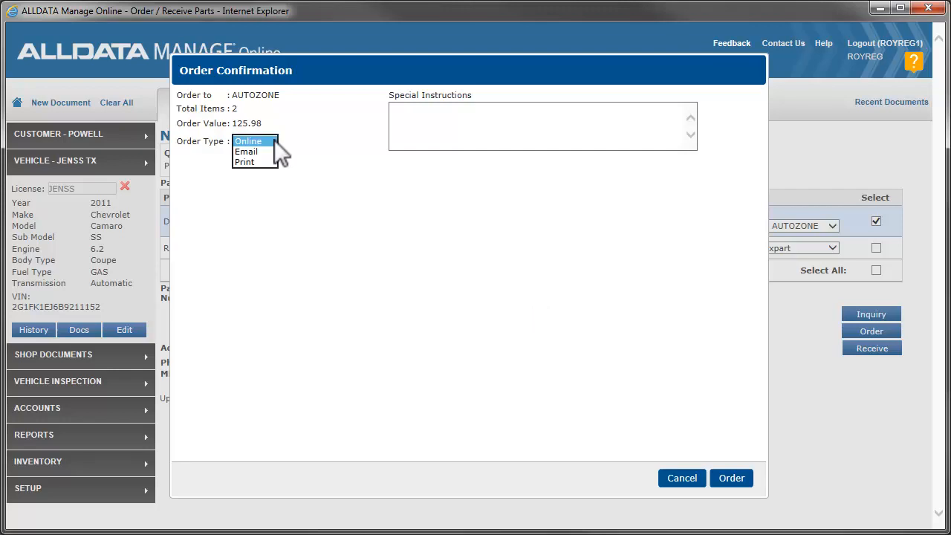
pyautogui.click(248, 141)
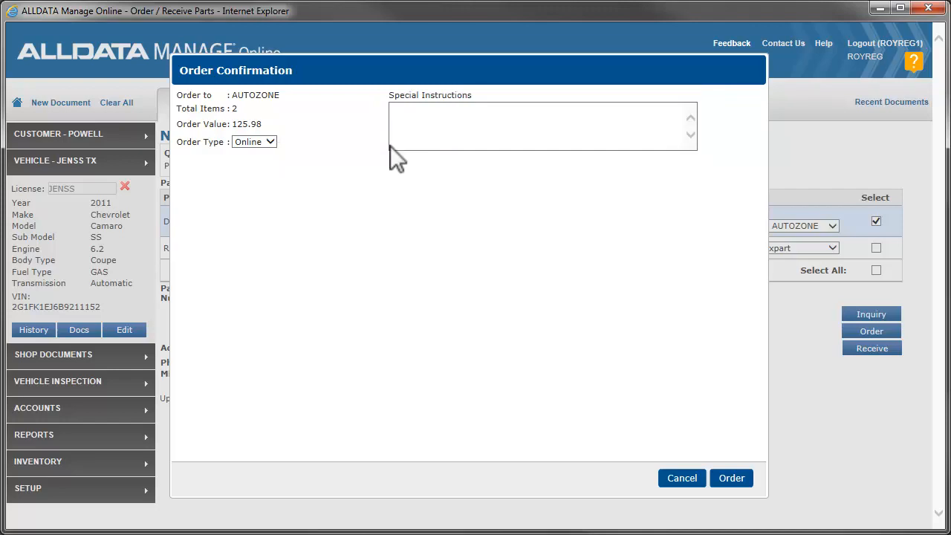
pyautogui.click(731, 478)
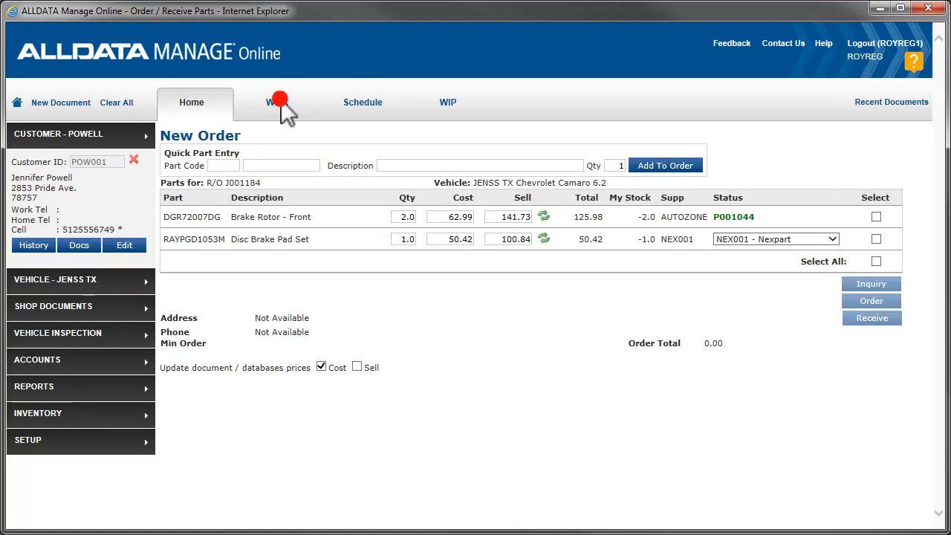
# Step: Select the ordered brake rotor for receiving with purchase invoice number 25365
pyautogui.click(277, 101)
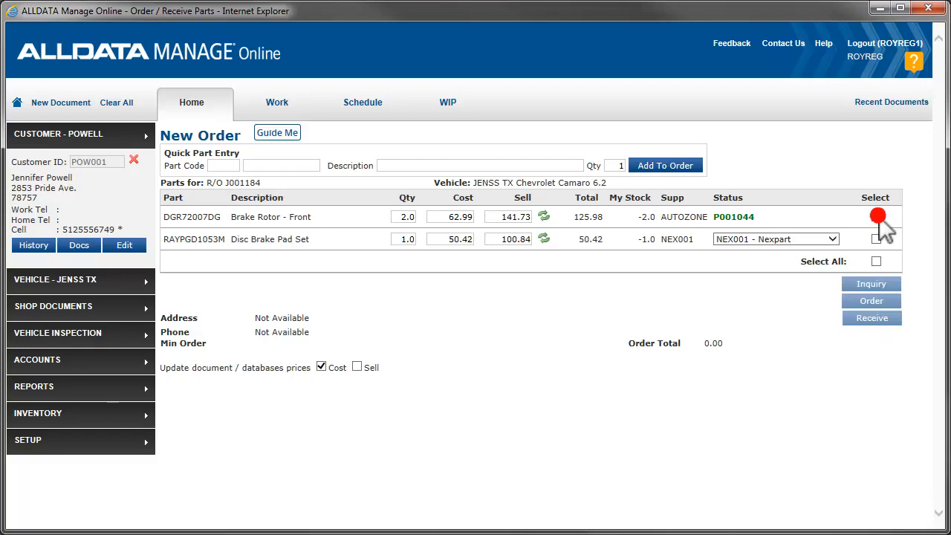
pyautogui.click(876, 217)
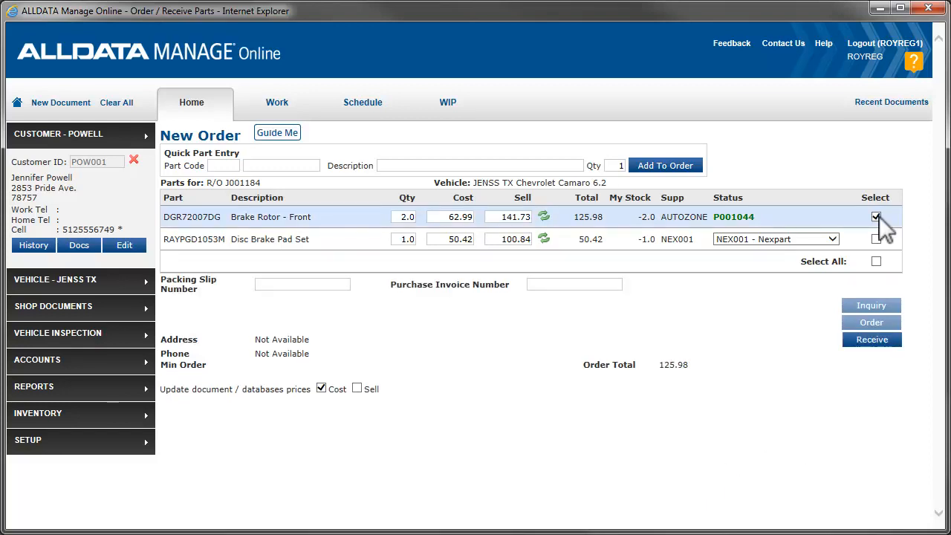
pyautogui.write('2536')
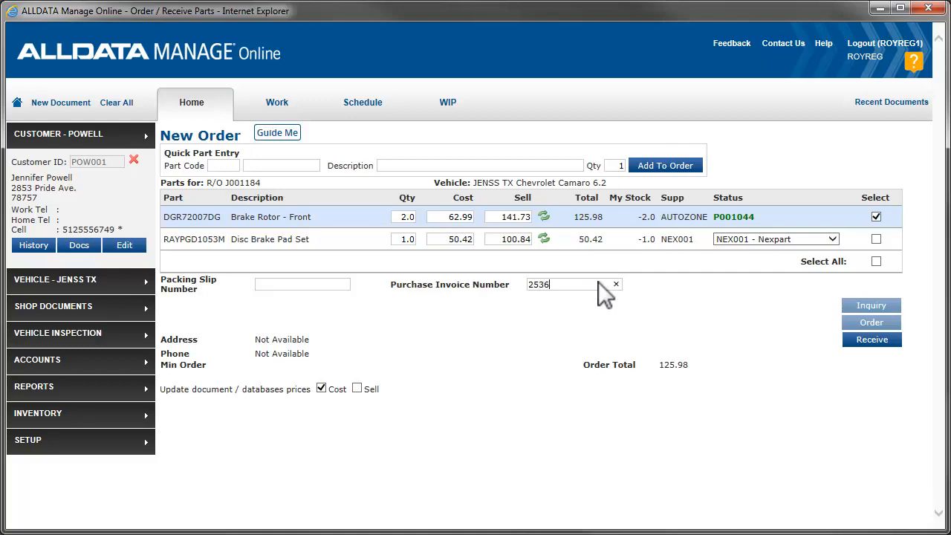
pyautogui.write('5')
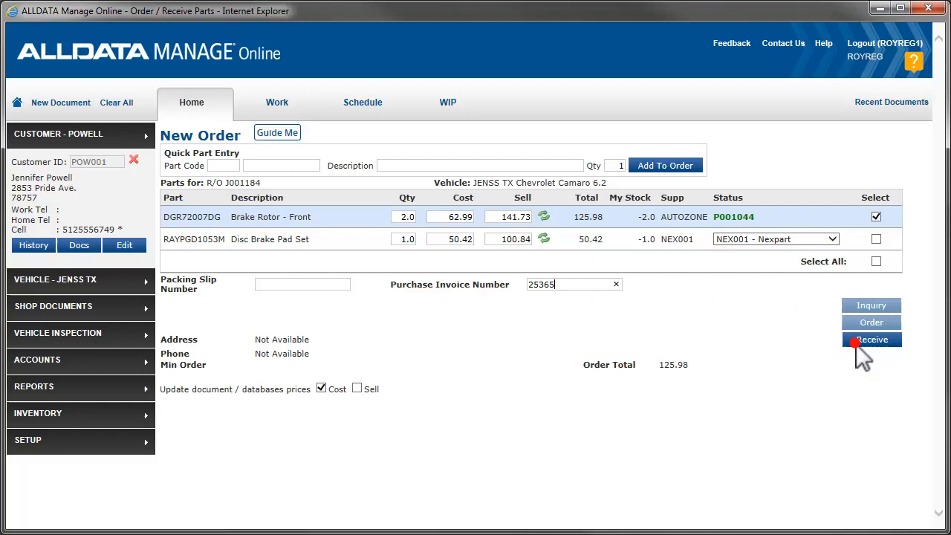
# Step: Receive the rotor and post invoice 25365 as paid by check, acknowledging the posted message
pyautogui.click(870, 339)
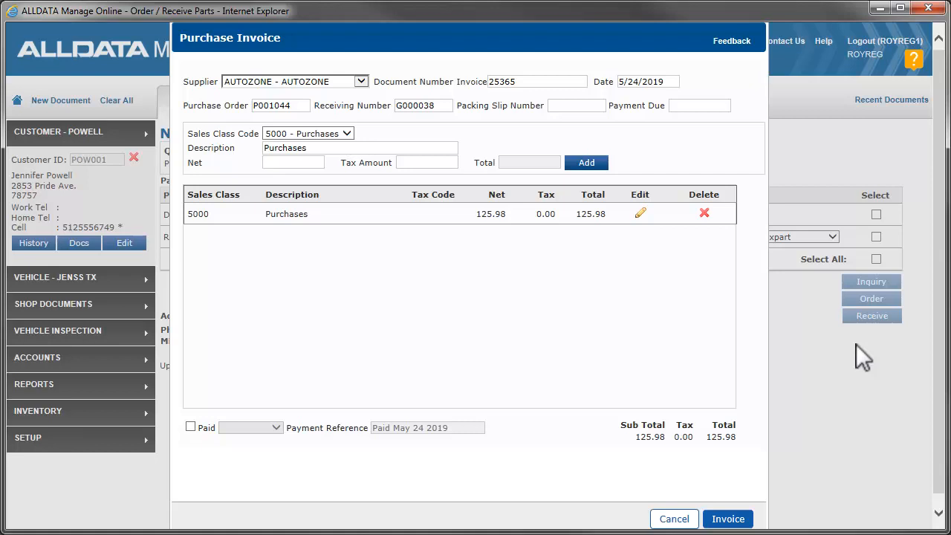
pyautogui.moveTo(436, 369)
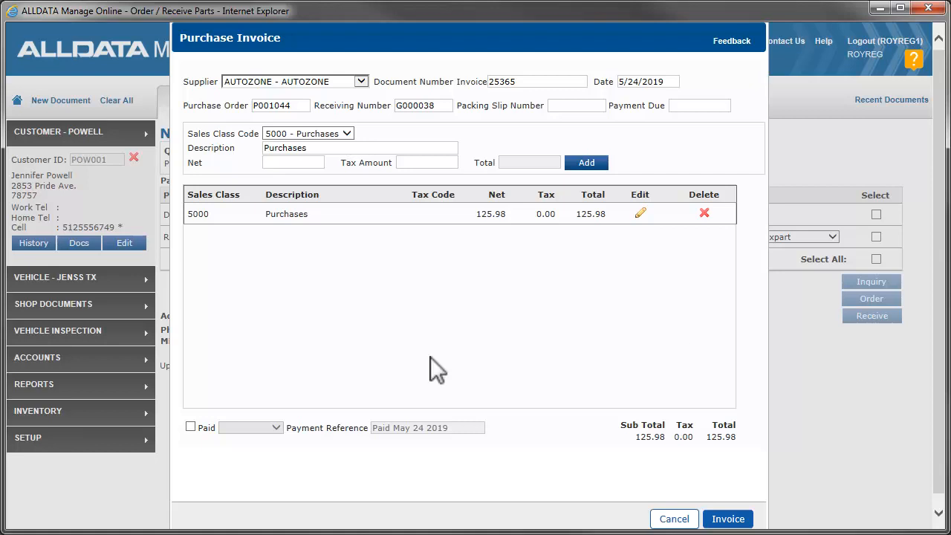
pyautogui.click(190, 425)
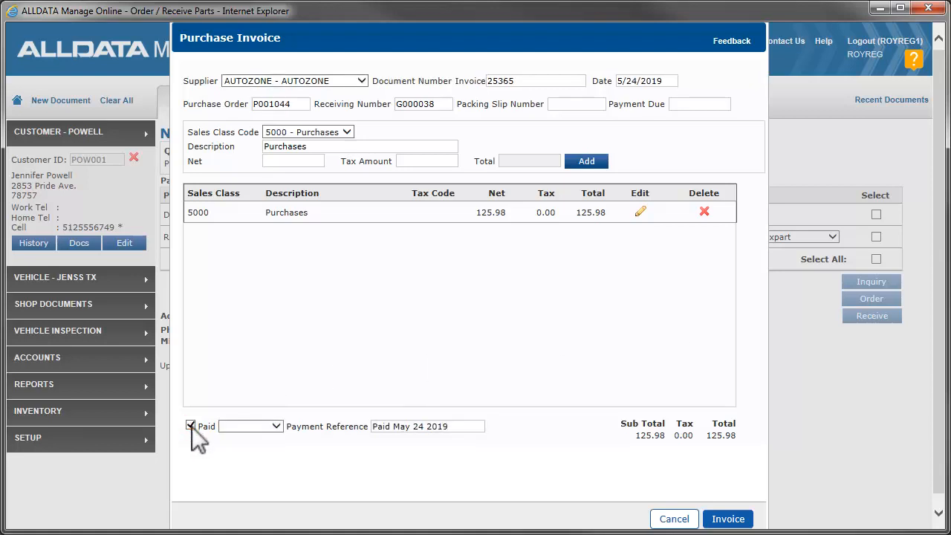
pyautogui.click(275, 425)
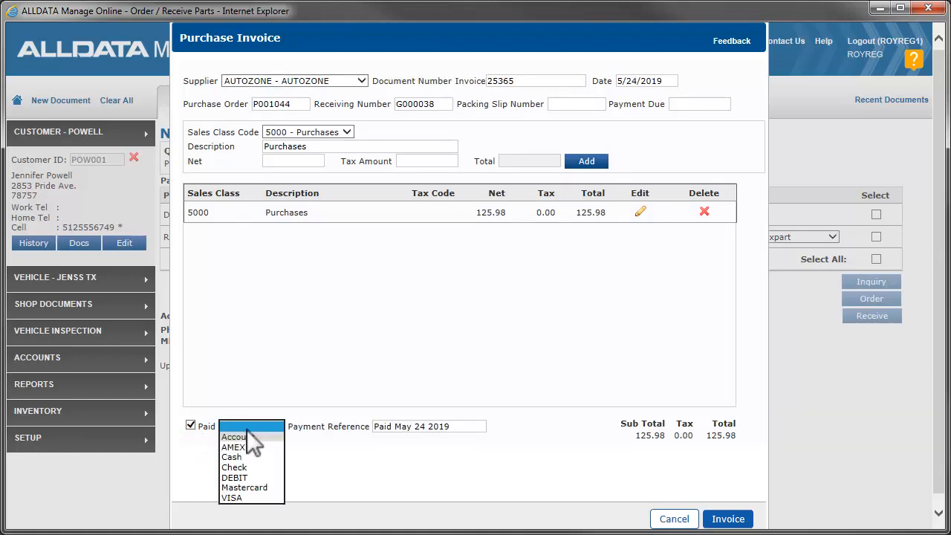
pyautogui.click(235, 467)
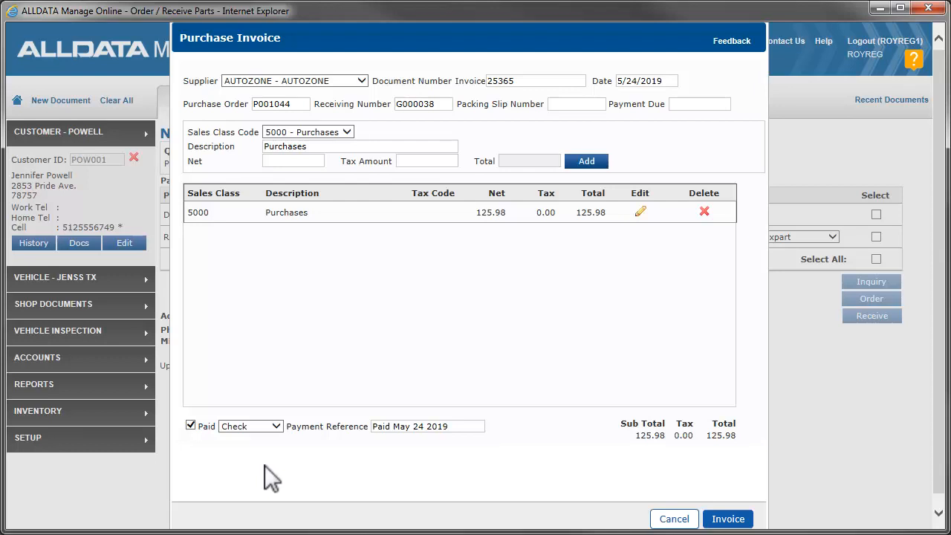
pyautogui.click(728, 519)
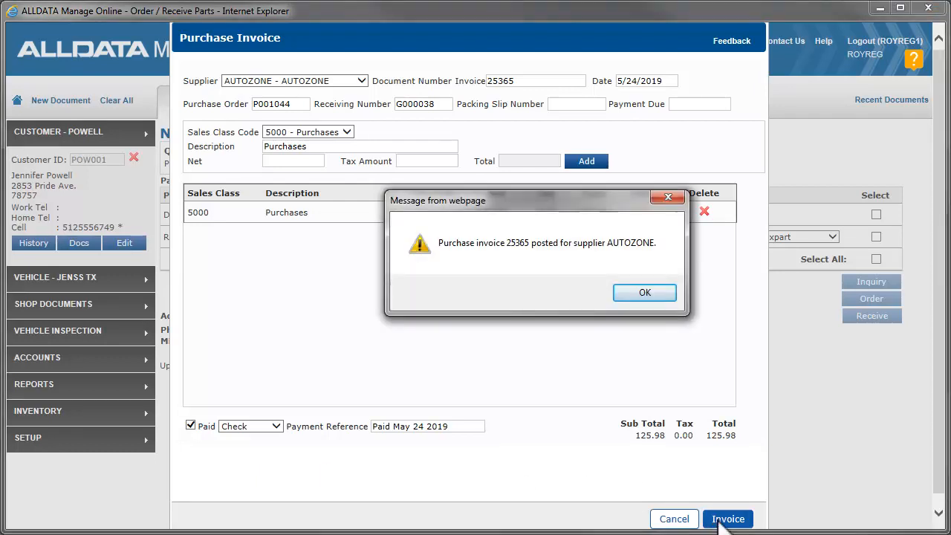
pyautogui.click(645, 291)
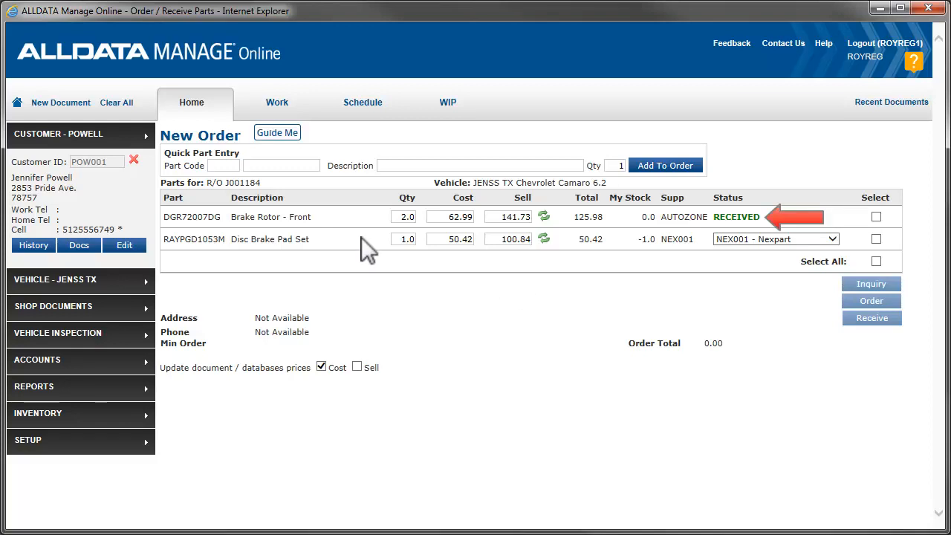
# Step: Return to repair order J001184 showing the rotor line marked received
pyautogui.click(277, 101)
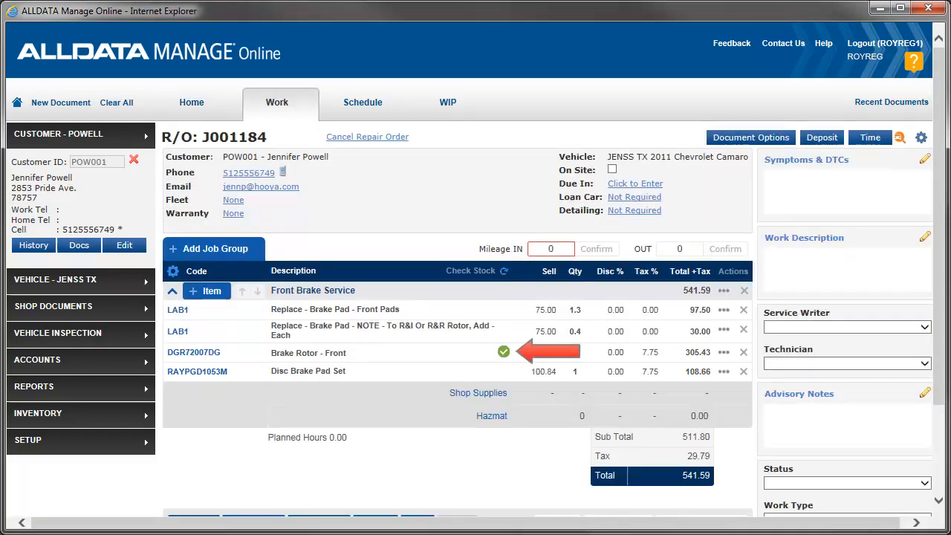